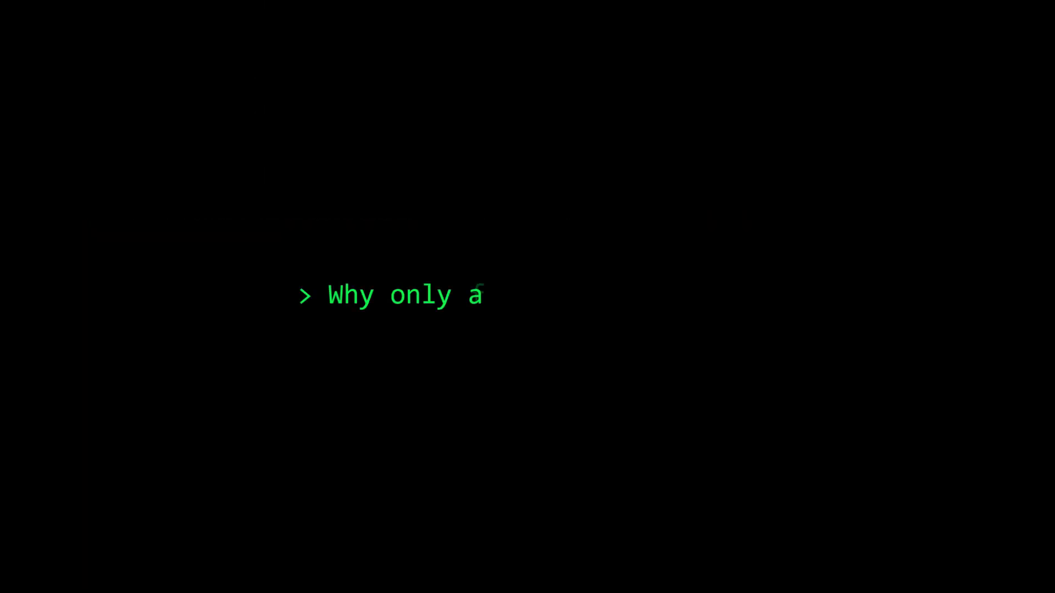
type("few become elite?")
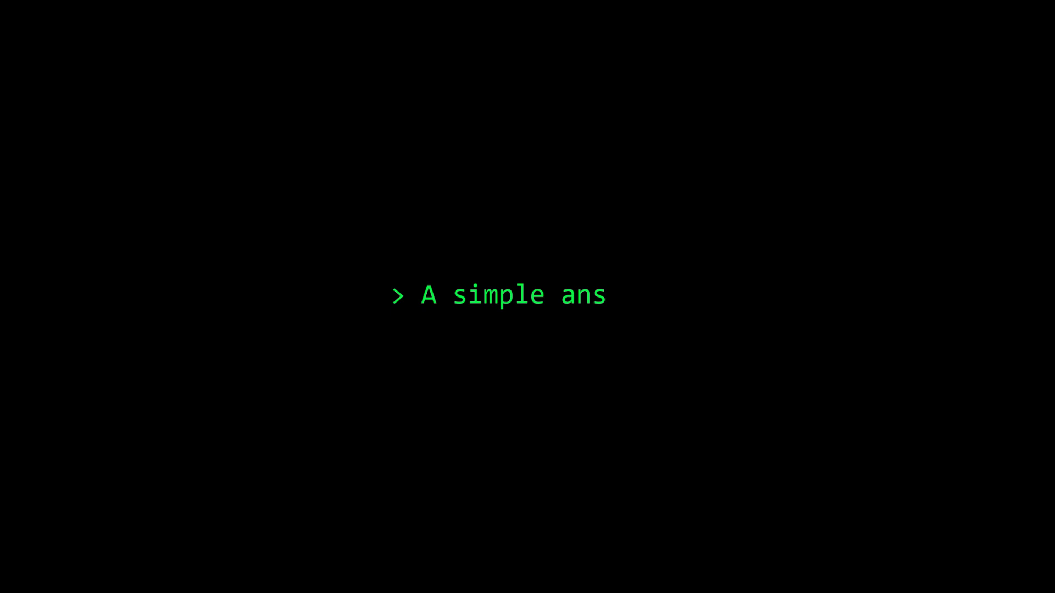
type("wer.")
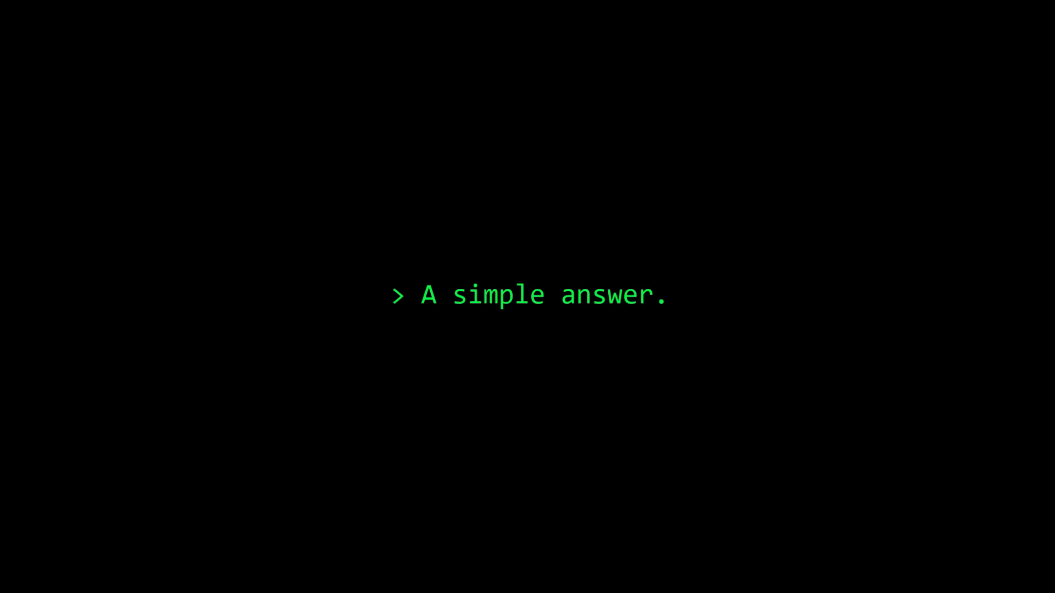